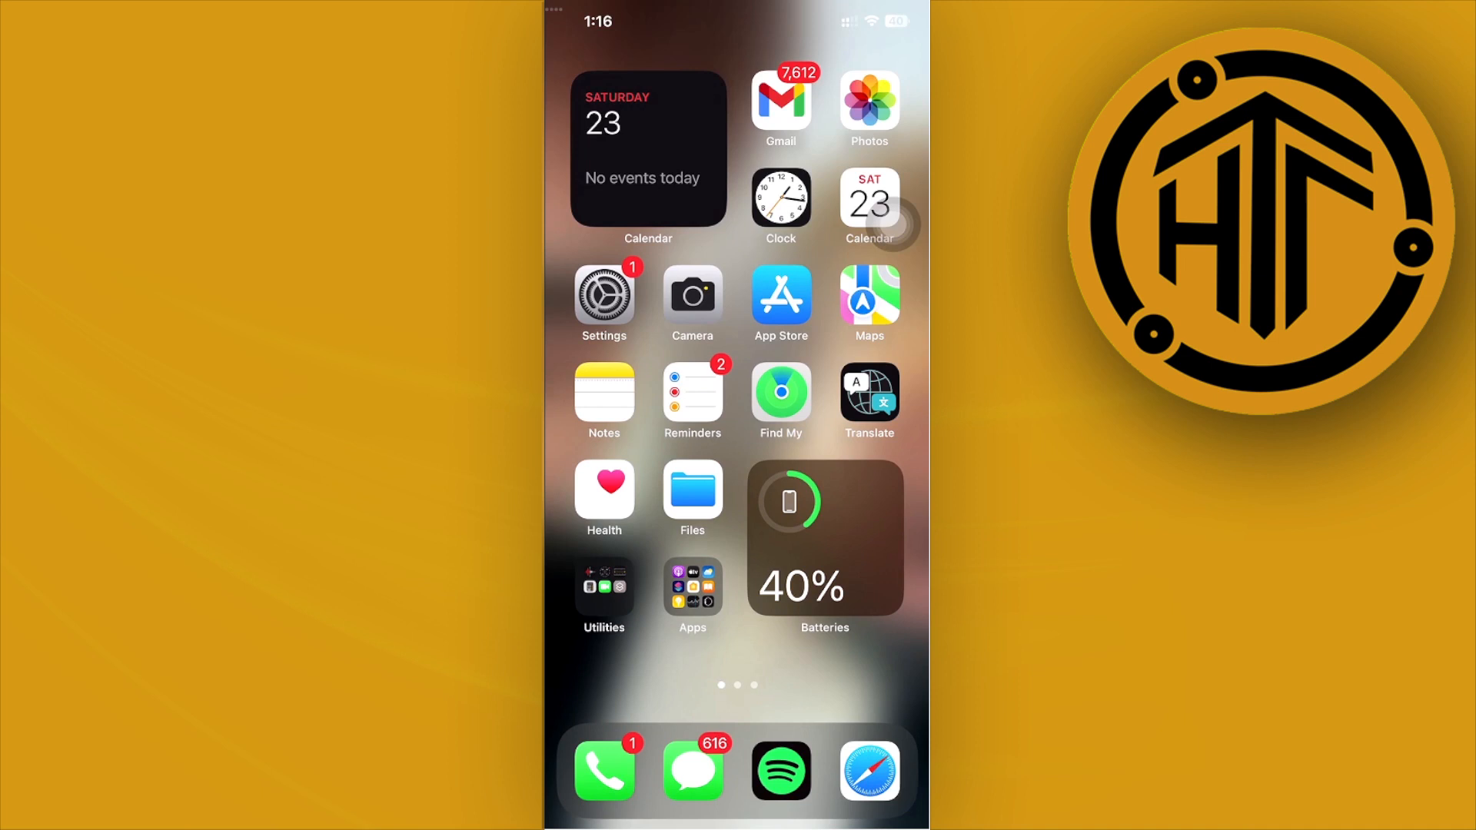
Bring up Spotlight search on the Home Screen, ready for a query.
click(602, 295)
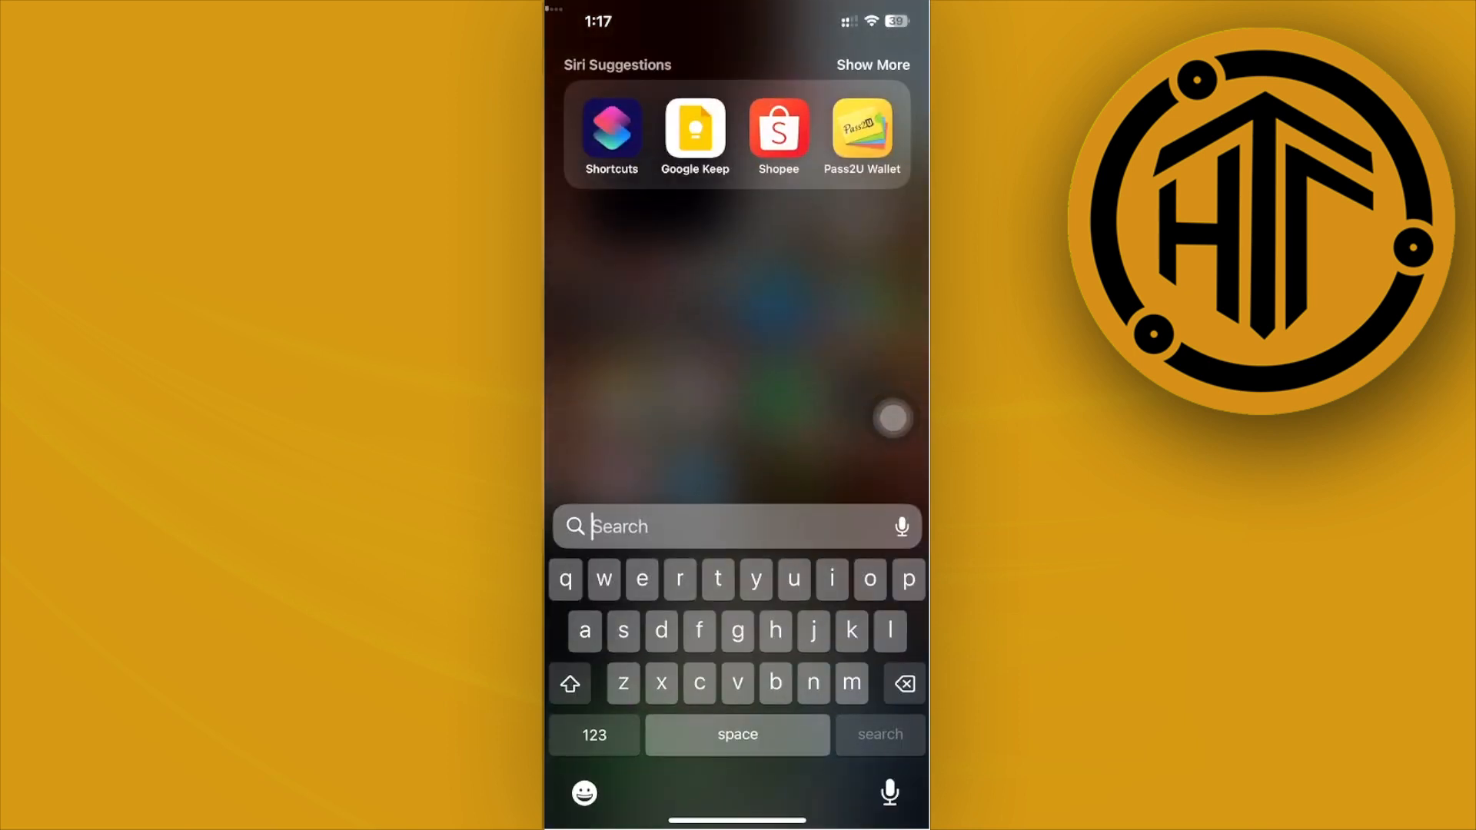
Search 'journal' in Spotlight and show the App Store journaling app results.
text(journal)
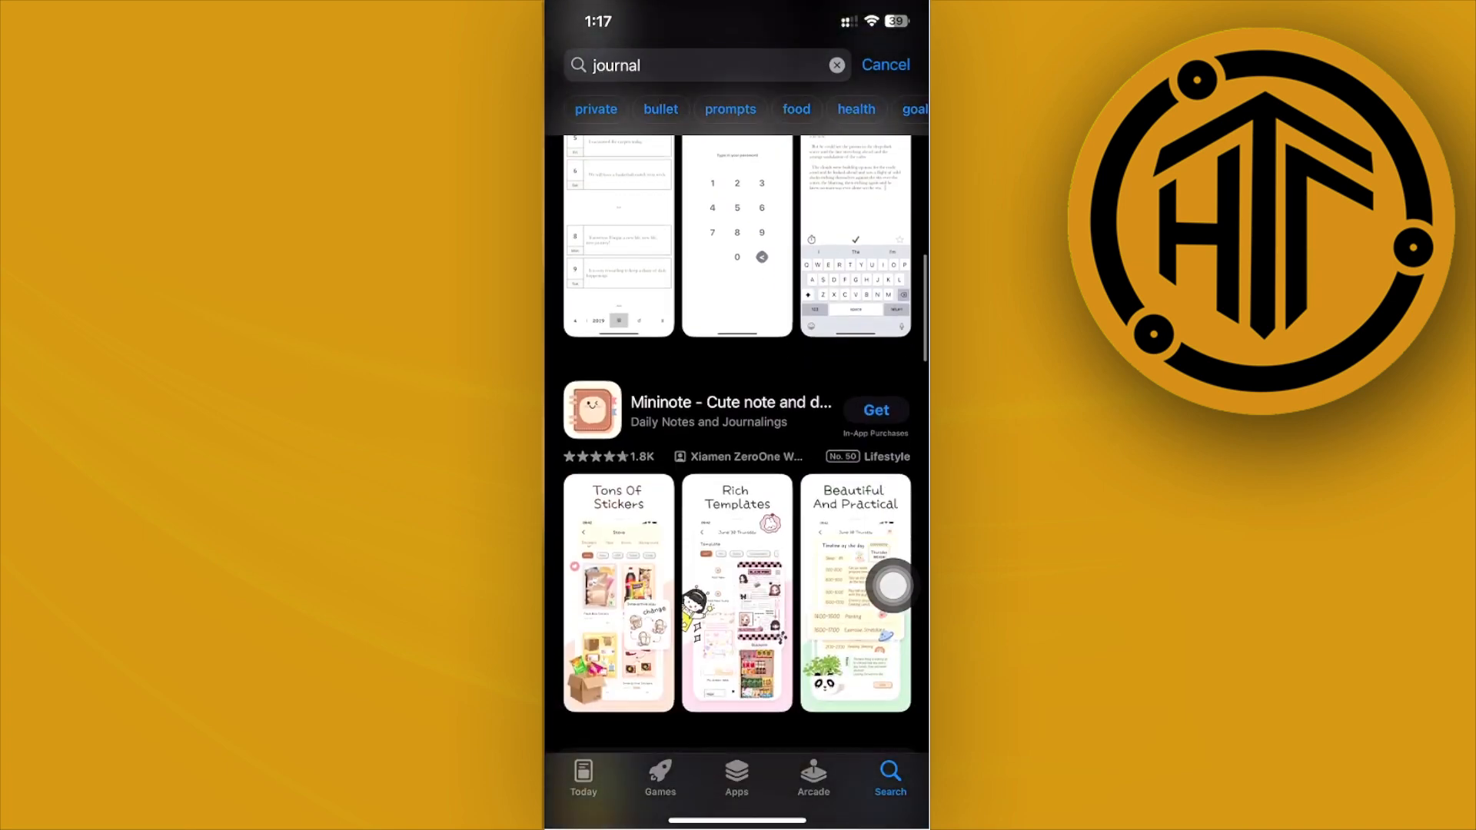
Scroll through the journal app results (5 Minute Journal, Goodnotes 6) and return to the Home Screen.
scroll(down, 3)
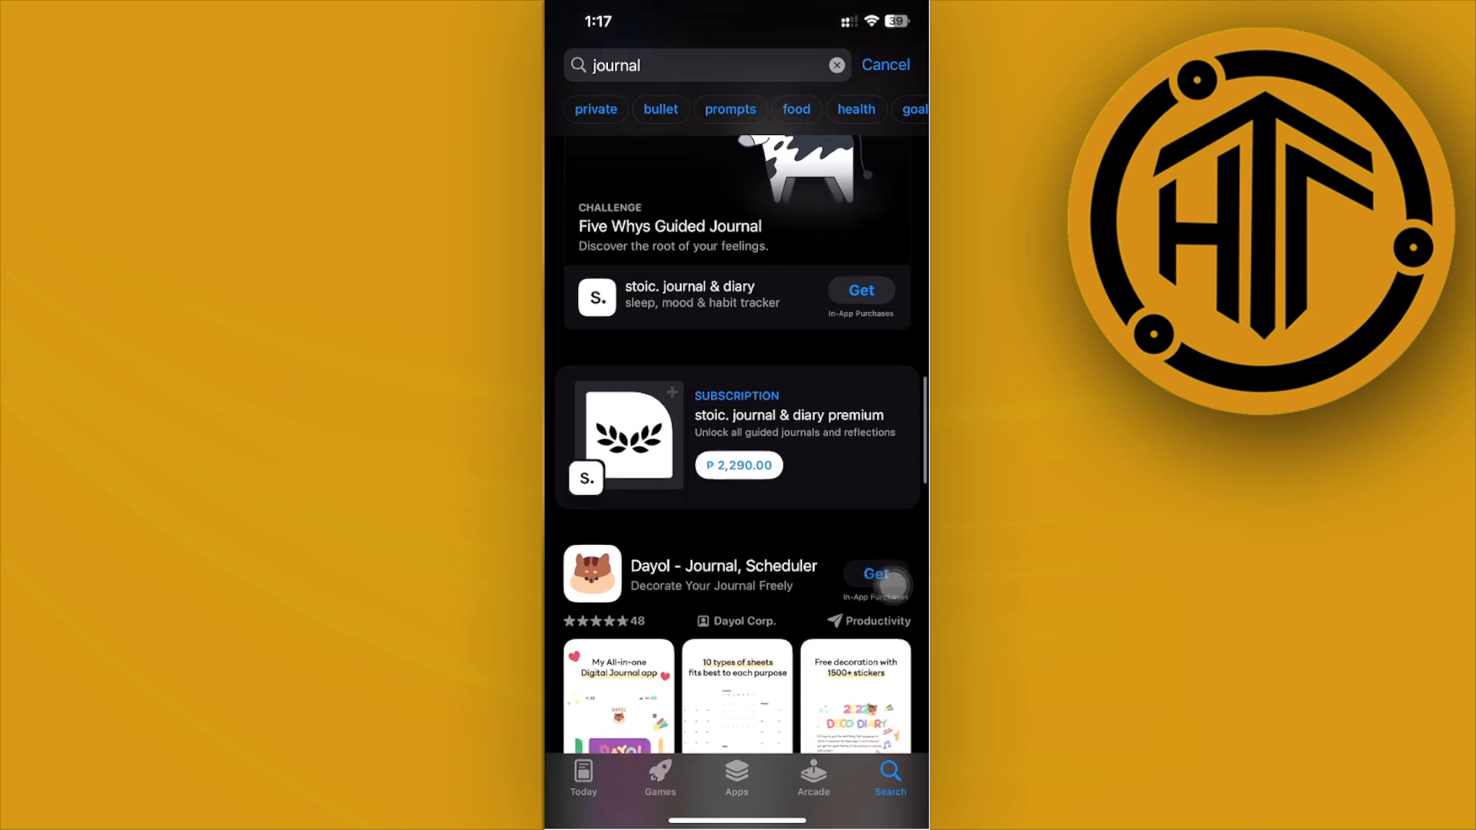
scroll(down, 3)
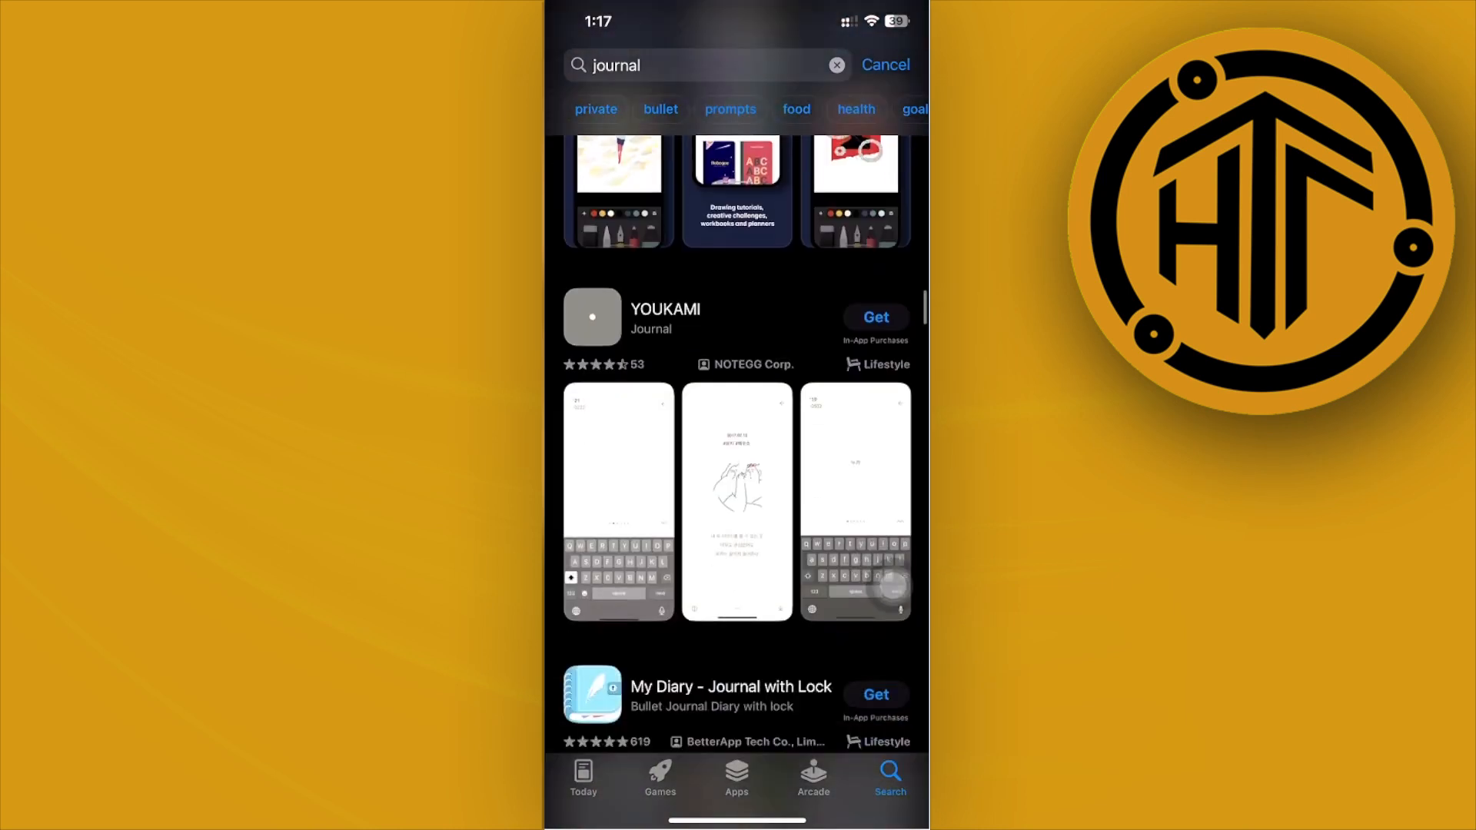
scroll(down, 3)
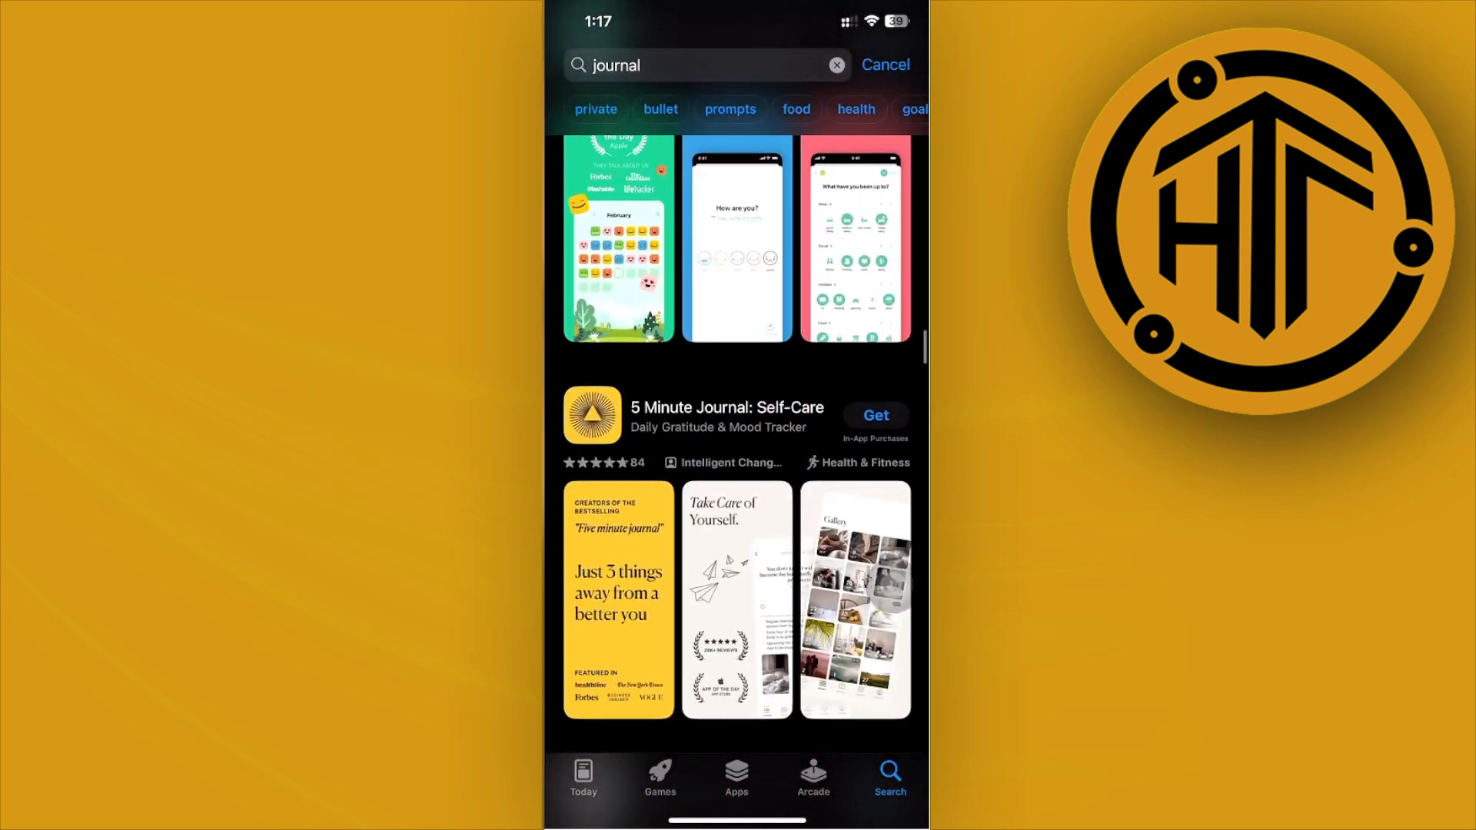
scroll(down, 3)
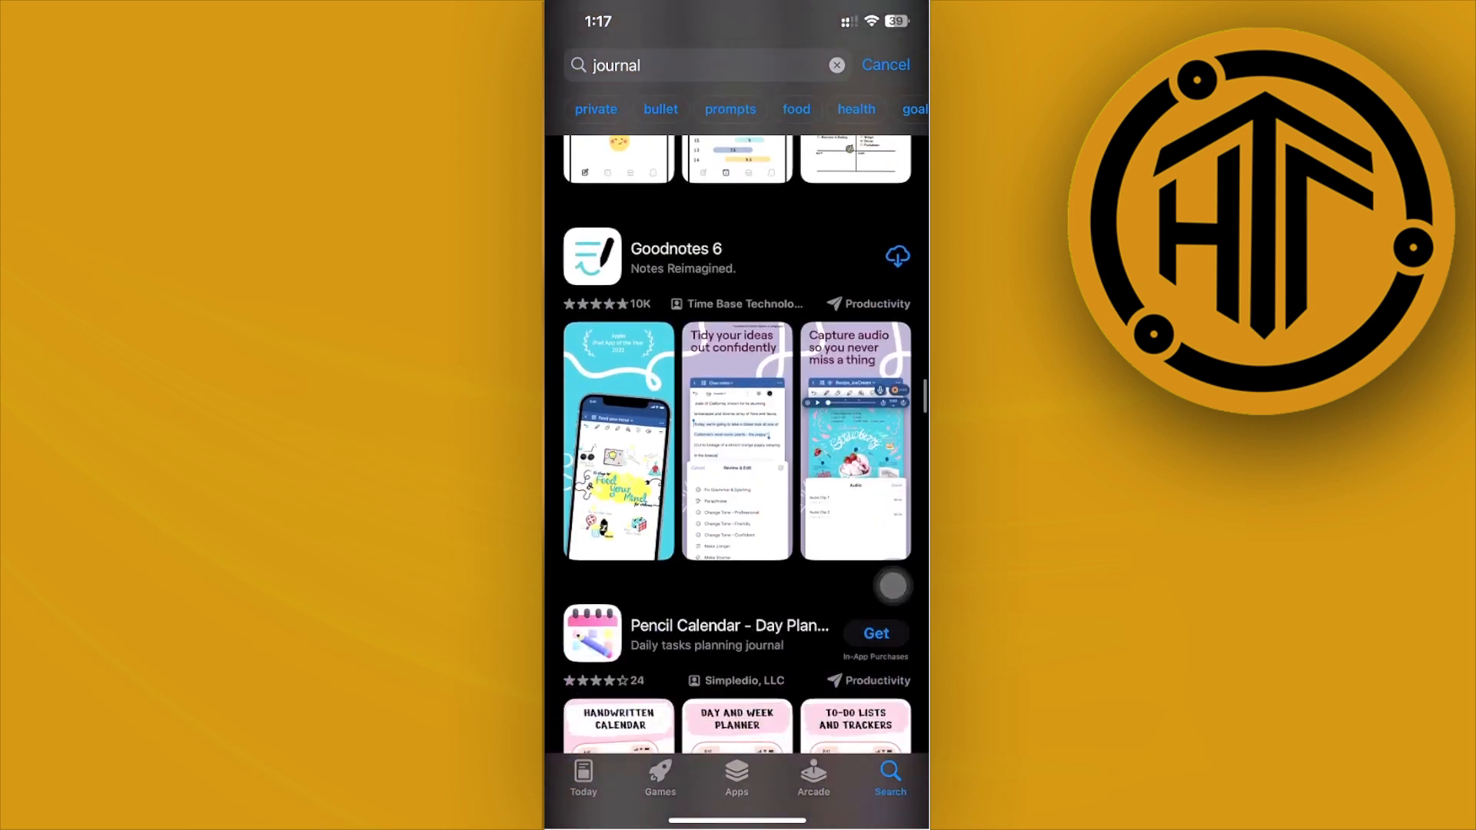
scroll(down, 3)
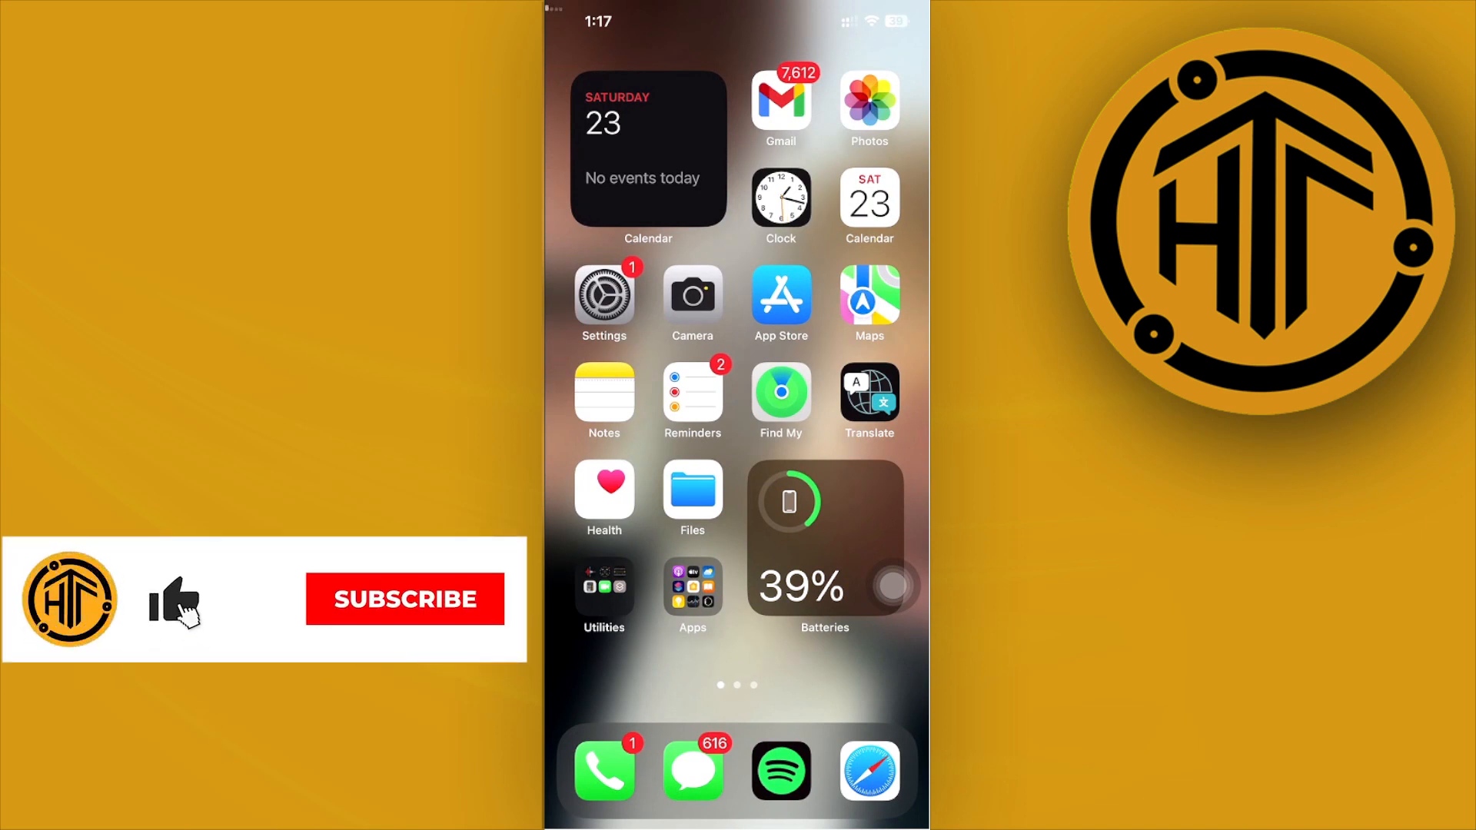
click(404, 599)
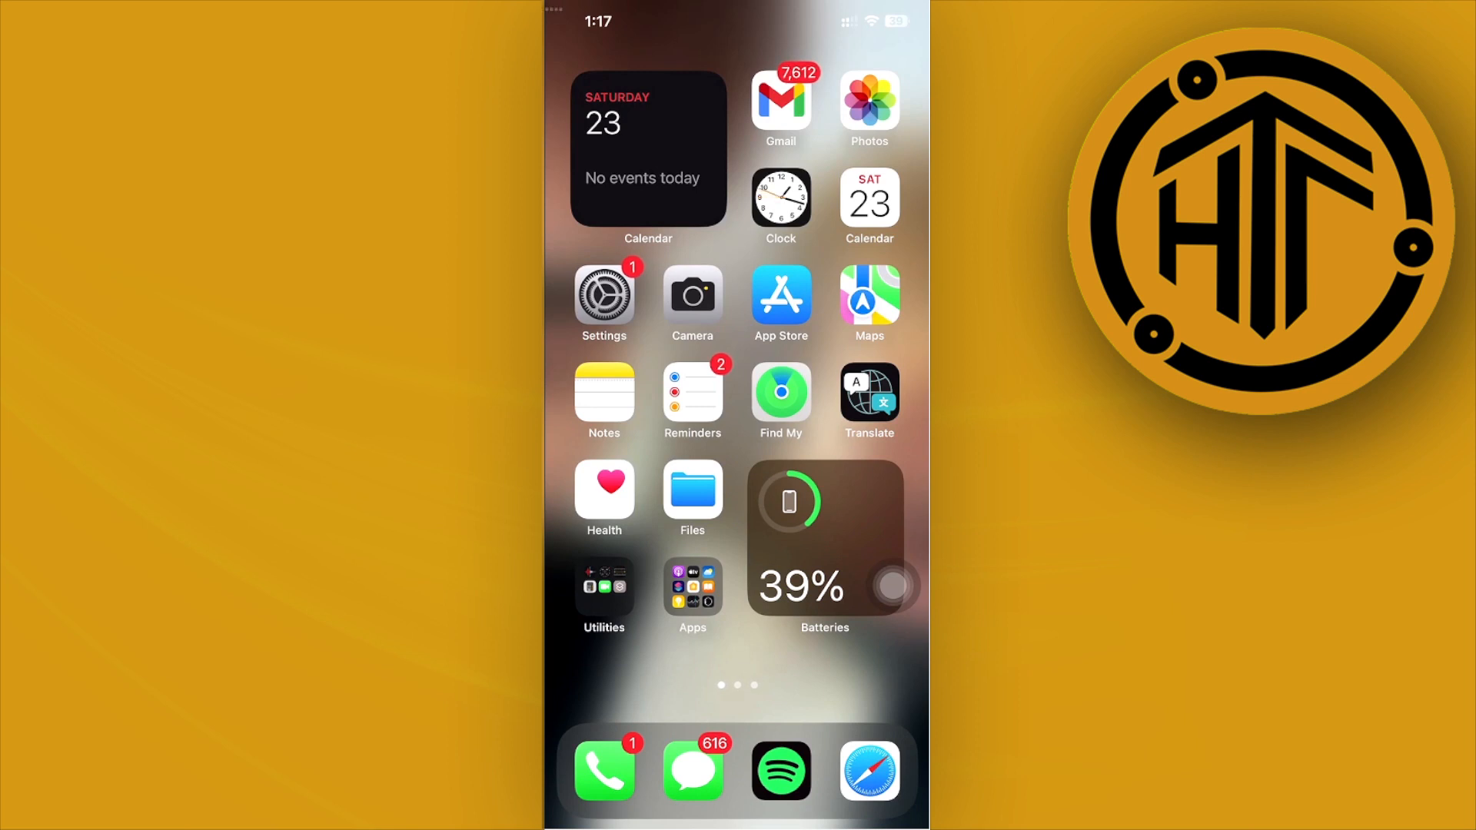
Swipe to the second Home Screen page with the app folders and Widgetsmith clock.
scroll(left, 3)
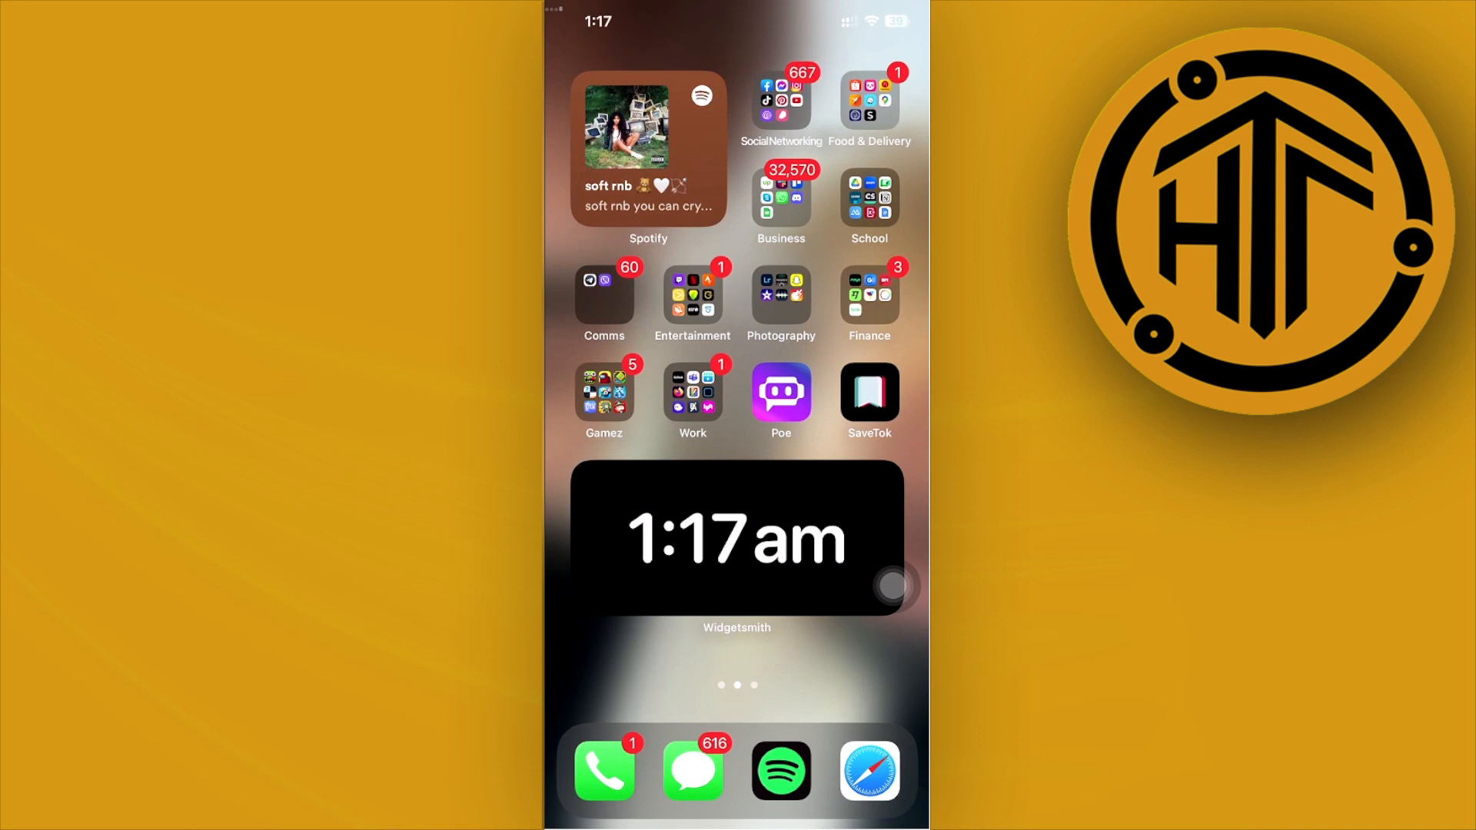